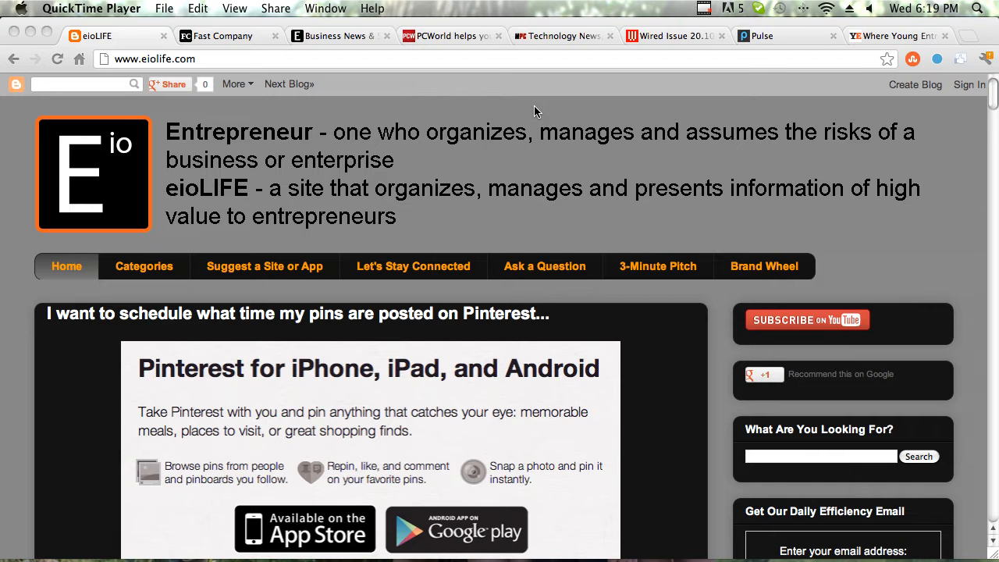
Browse the Fast Company home page's top stories, including the Instagram monetization feature
left_click(226, 36)
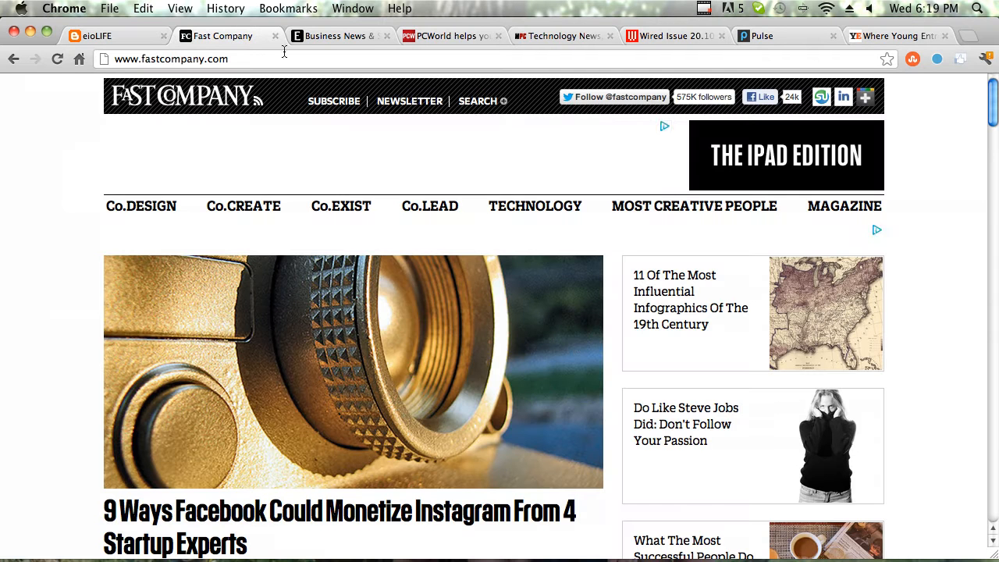
scroll("down", 3)
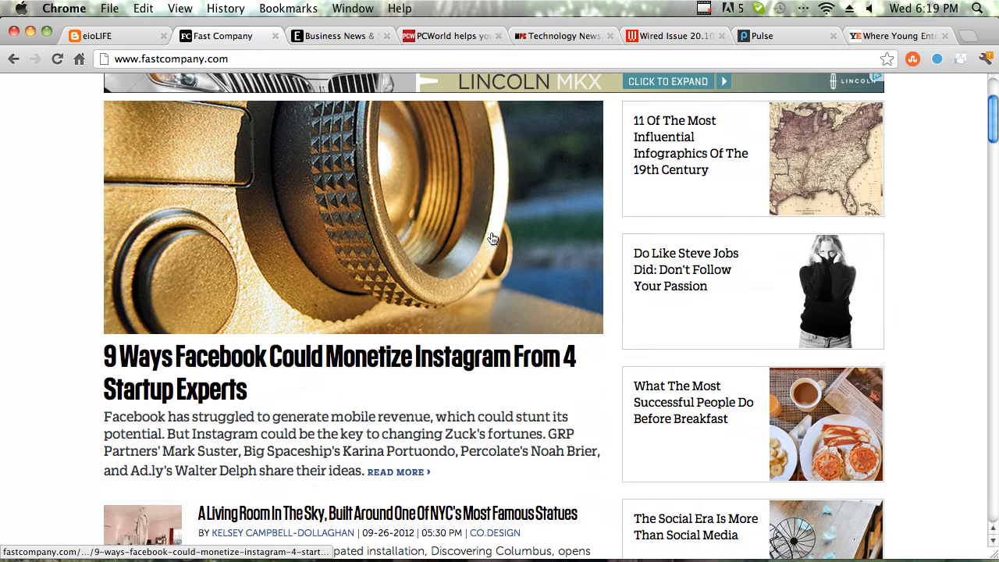
scroll("up", 3)
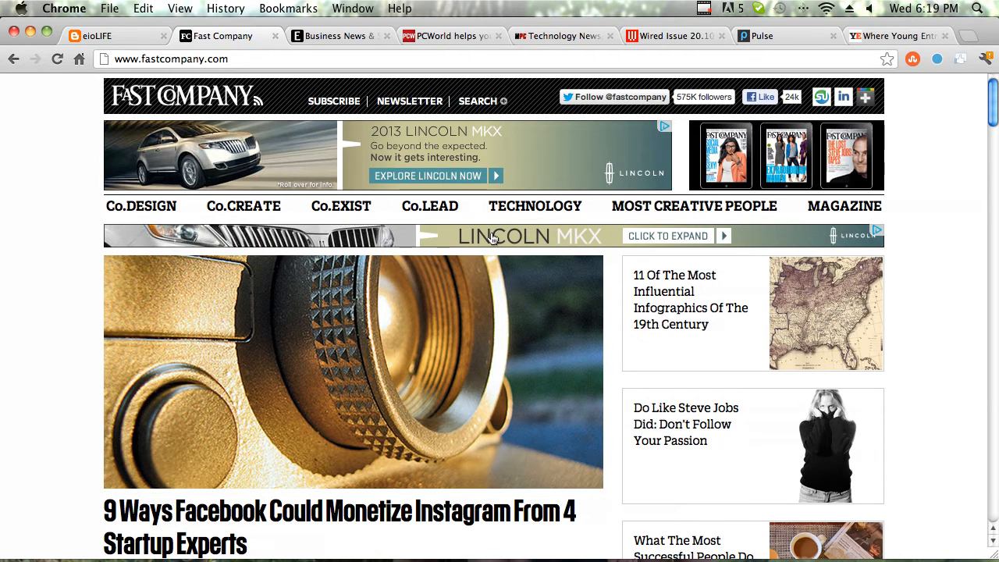
scroll("down", 3)
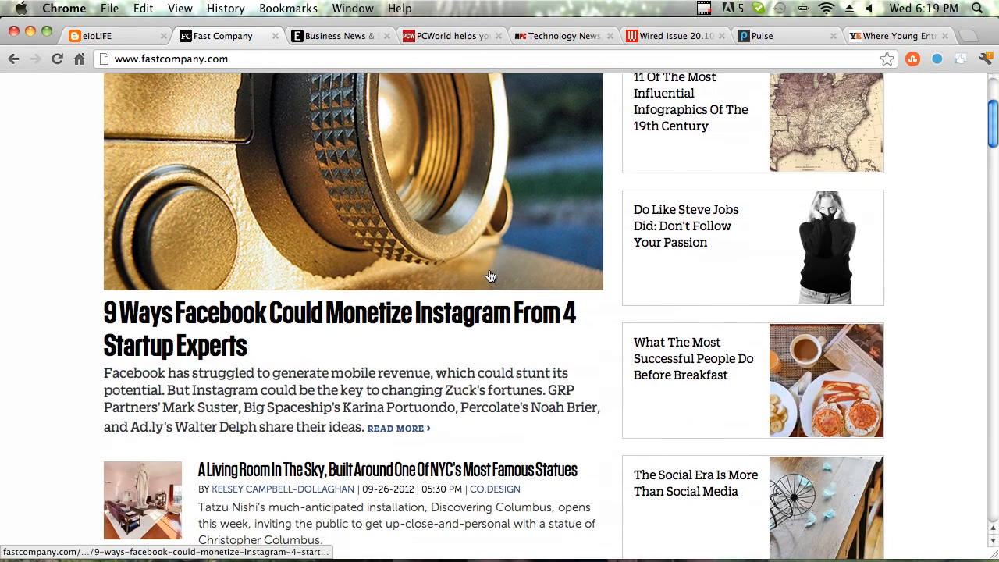
scroll("down", 3)
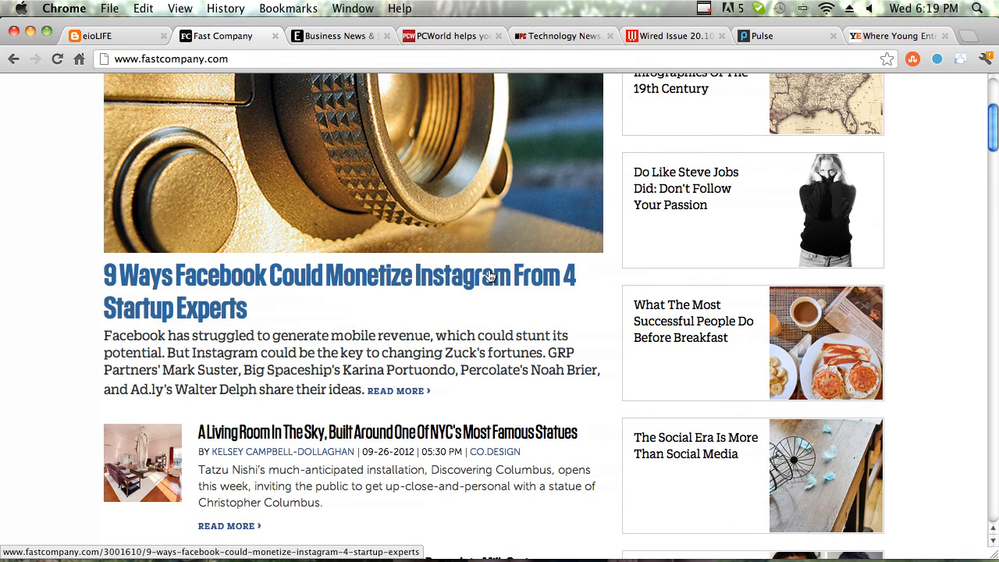
scroll("up", 3)
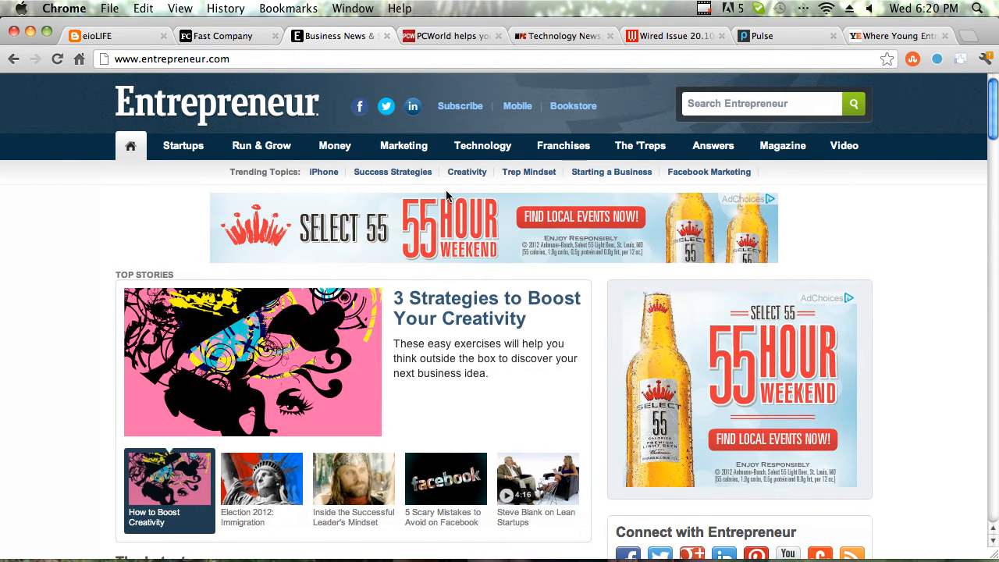
Switch to the Entrepreneur site and view its top story on boosting creativity
left_click(450, 36)
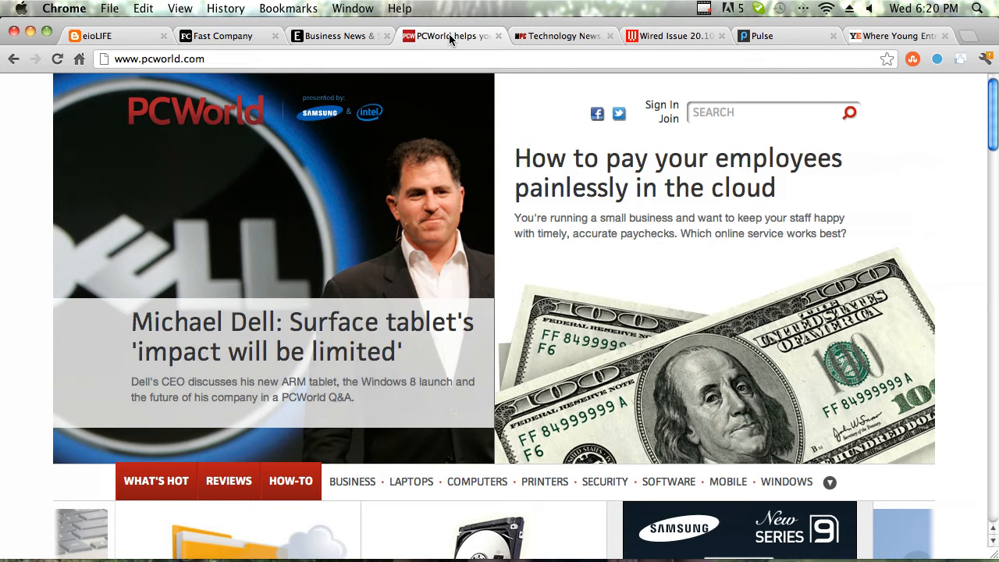
Browse PC World's front-page stories below the Michael Dell headline, then move to Wired
scroll("down", 3)
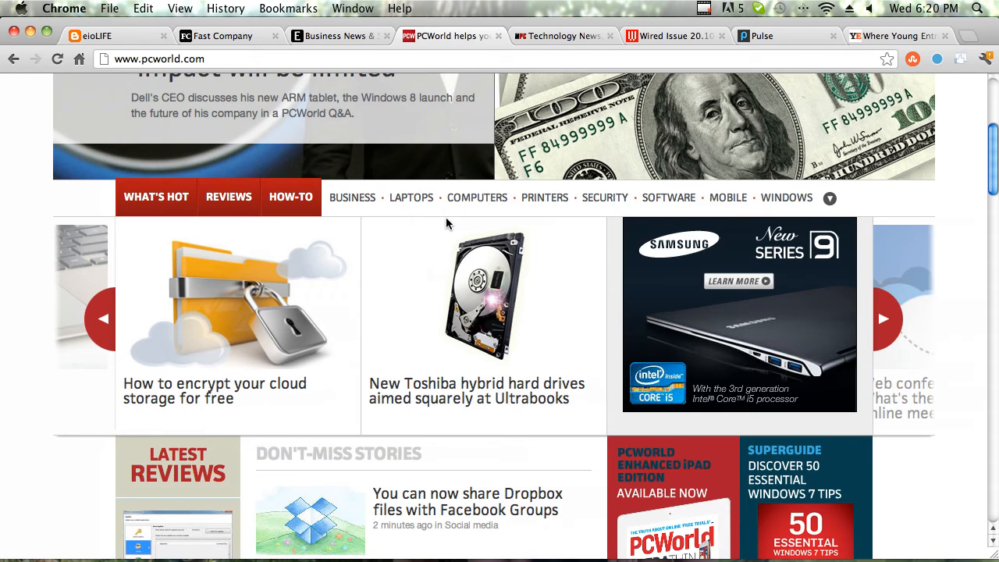
scroll("down", 3)
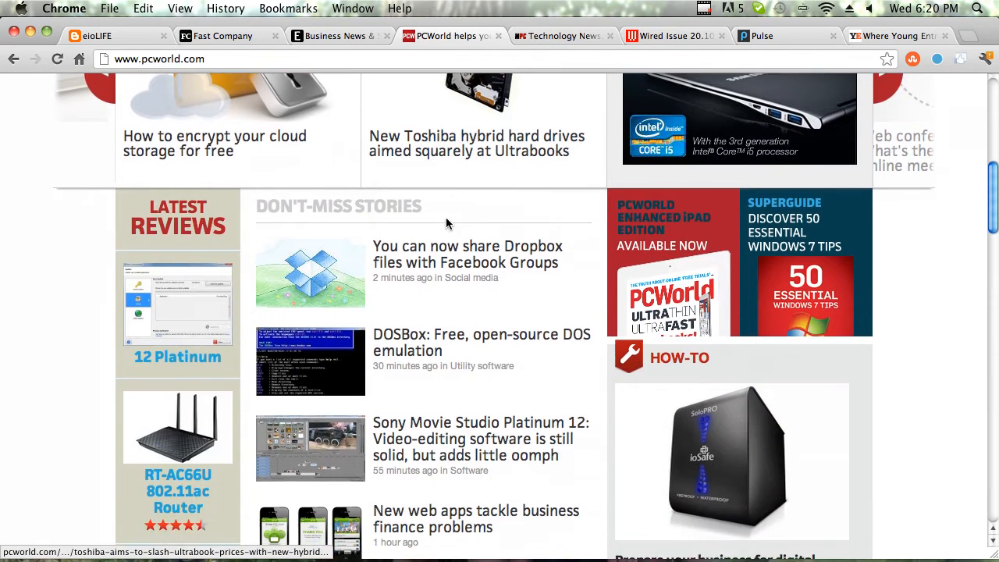
scroll("down", 3)
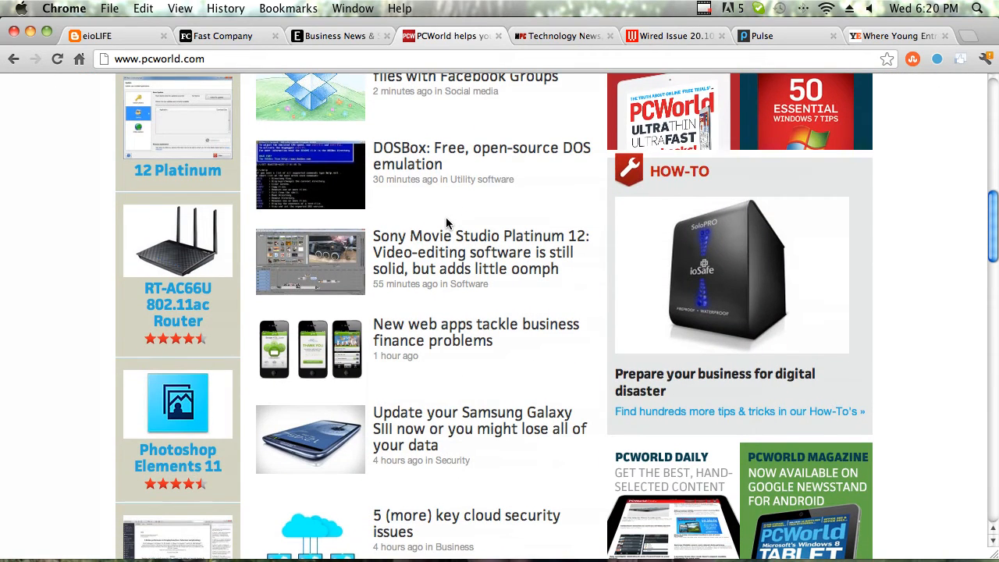
scroll("up", 3)
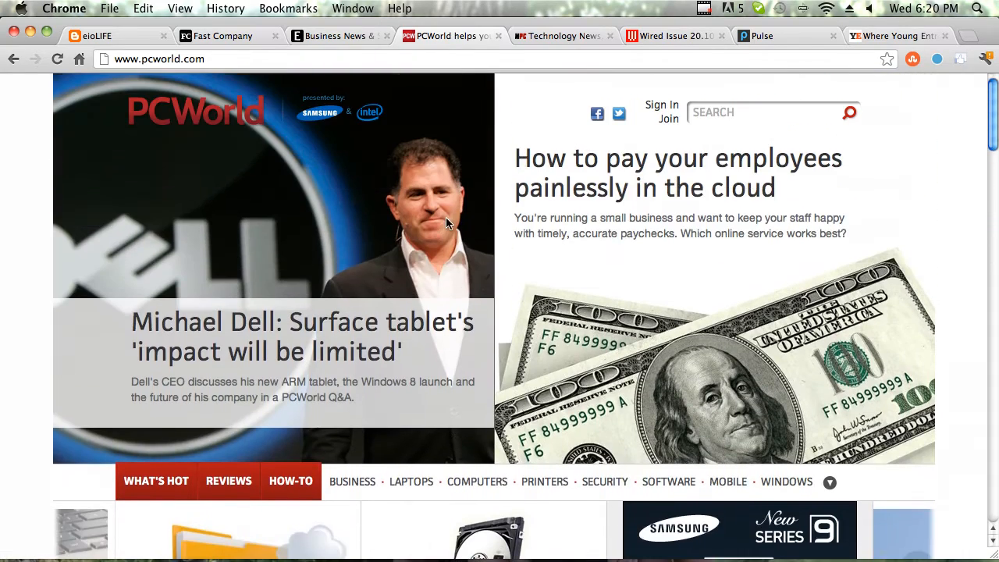
mouse_move(581, 29)
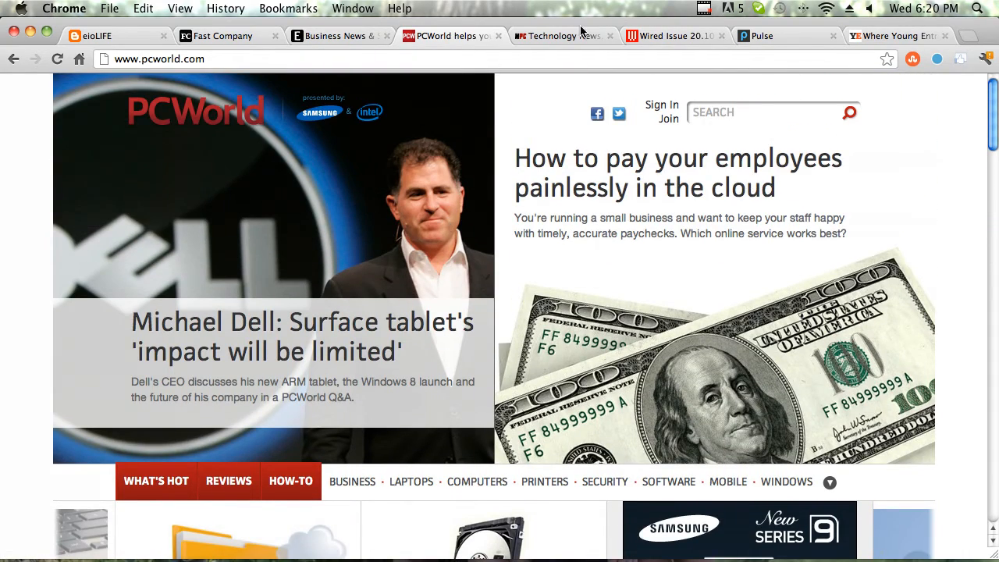
left_click(559, 35)
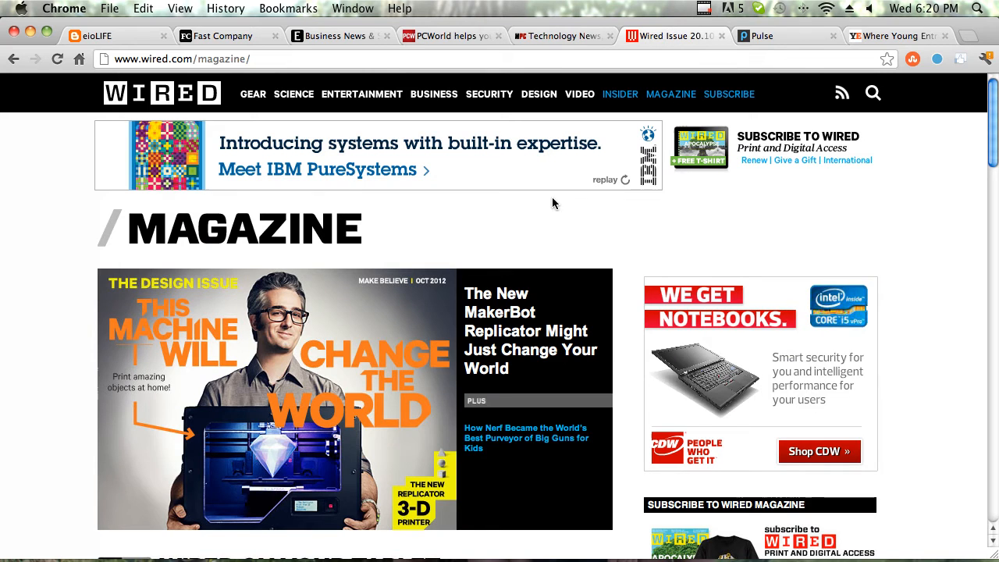
mouse_move(536, 218)
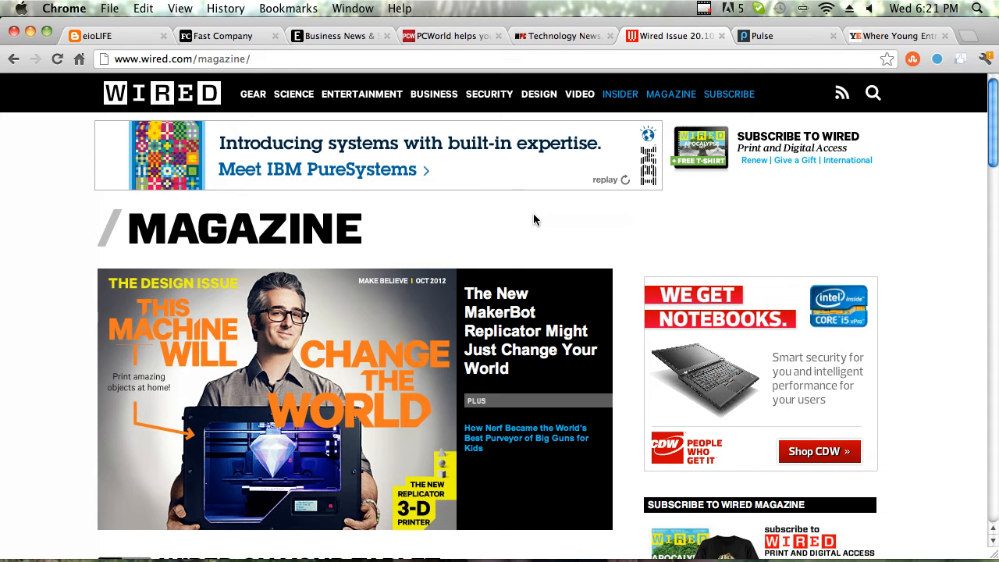
mouse_move(773, 36)
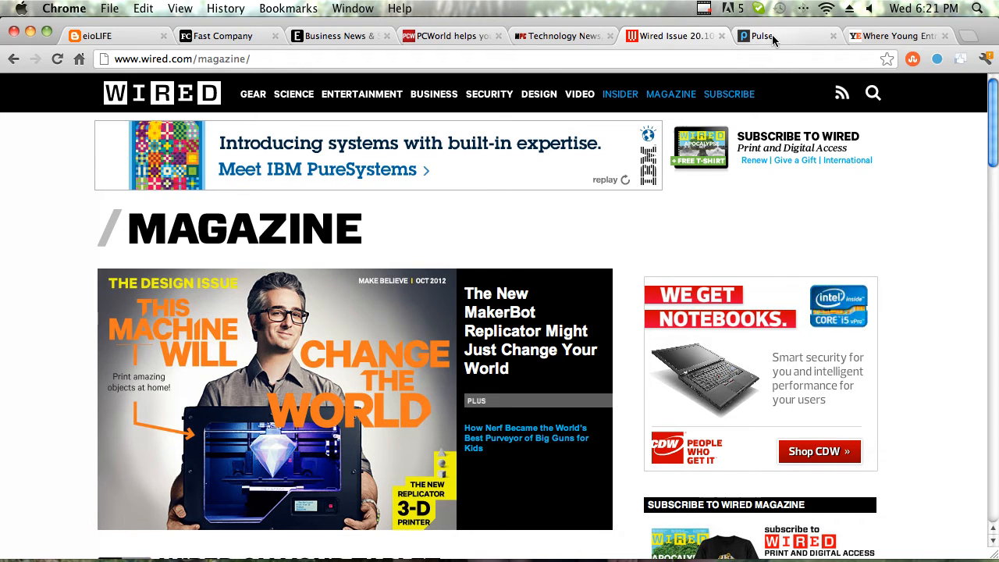
Switch to the Pulse site and look over its Design news mosaic
left_click(783, 36)
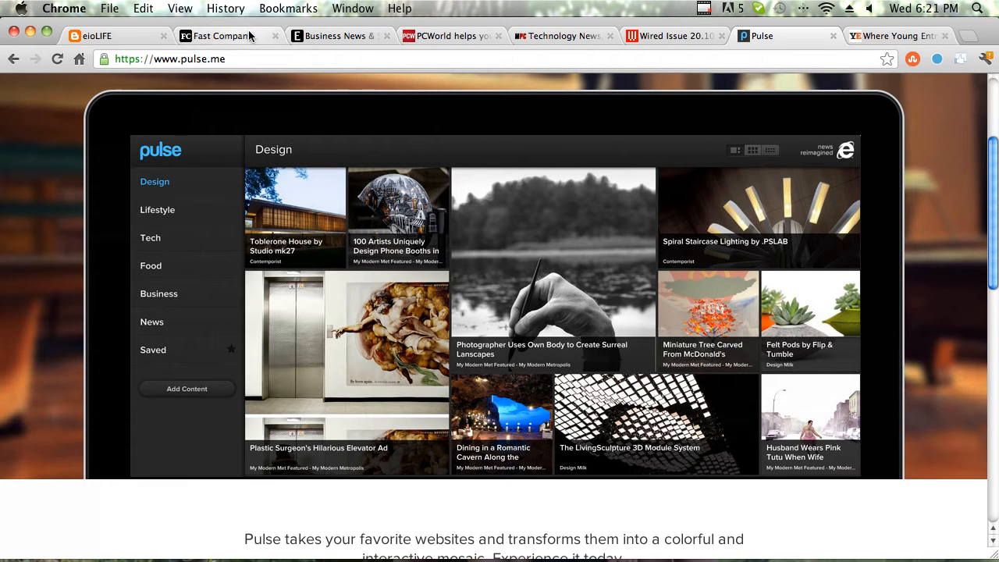
mouse_move(372, 242)
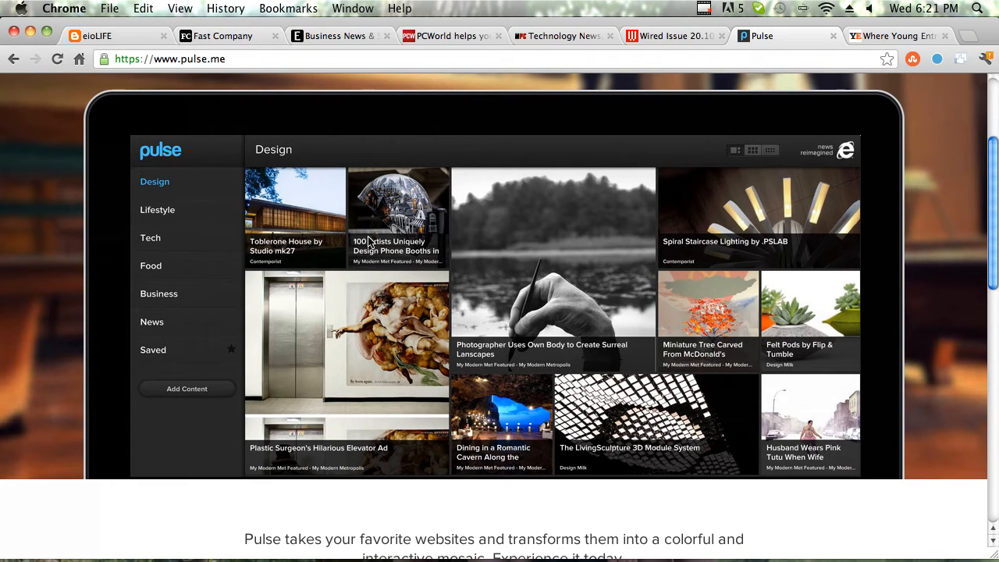
mouse_move(289, 240)
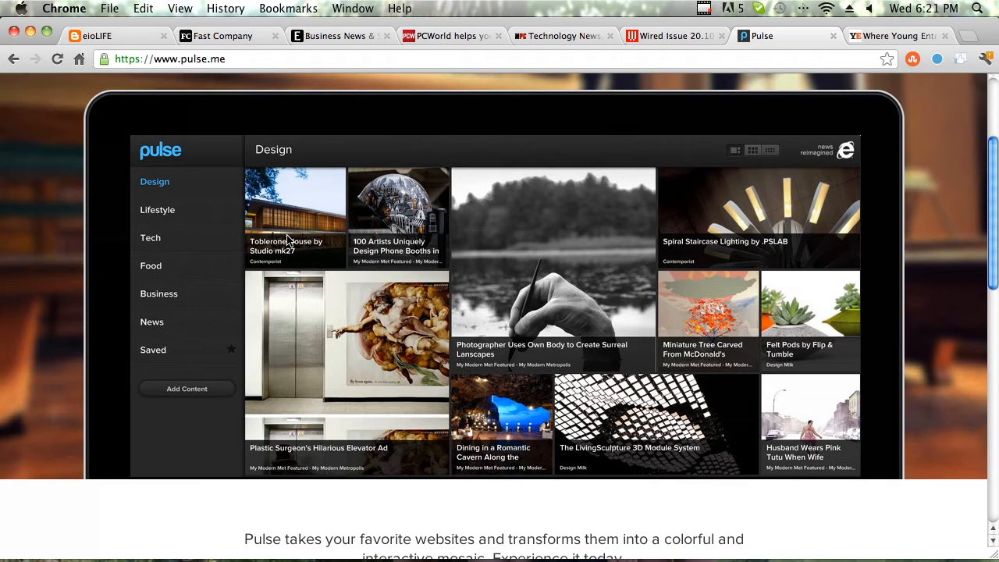
mouse_move(587, 279)
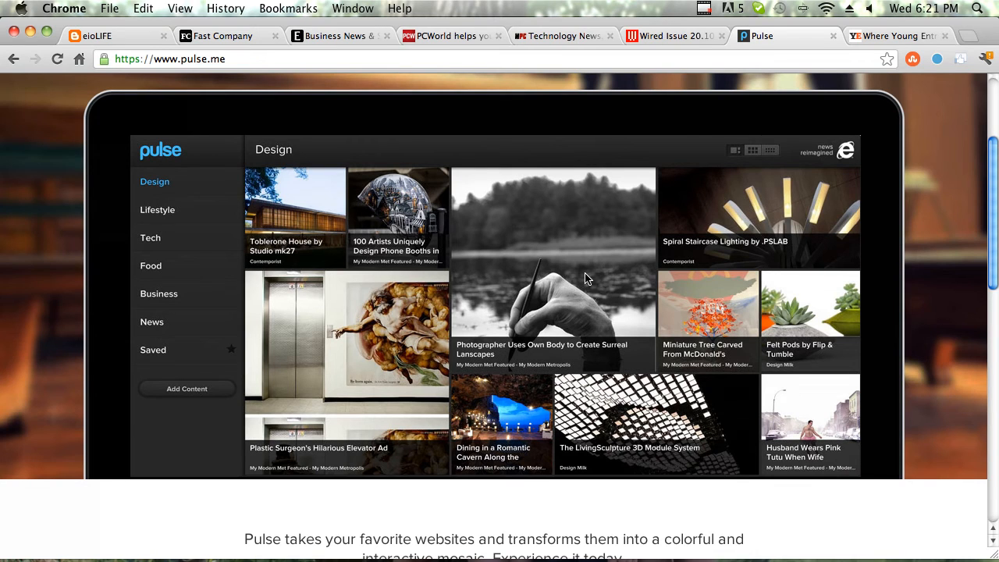
mouse_move(742, 221)
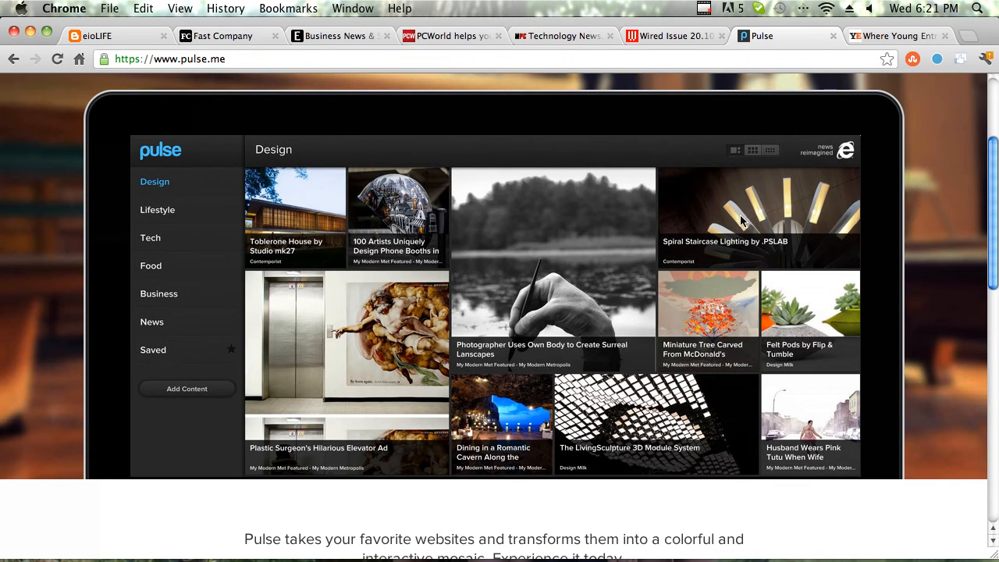
Visit Young Entrepreneur's front page, then return to the eioLIFE site
left_click(890, 36)
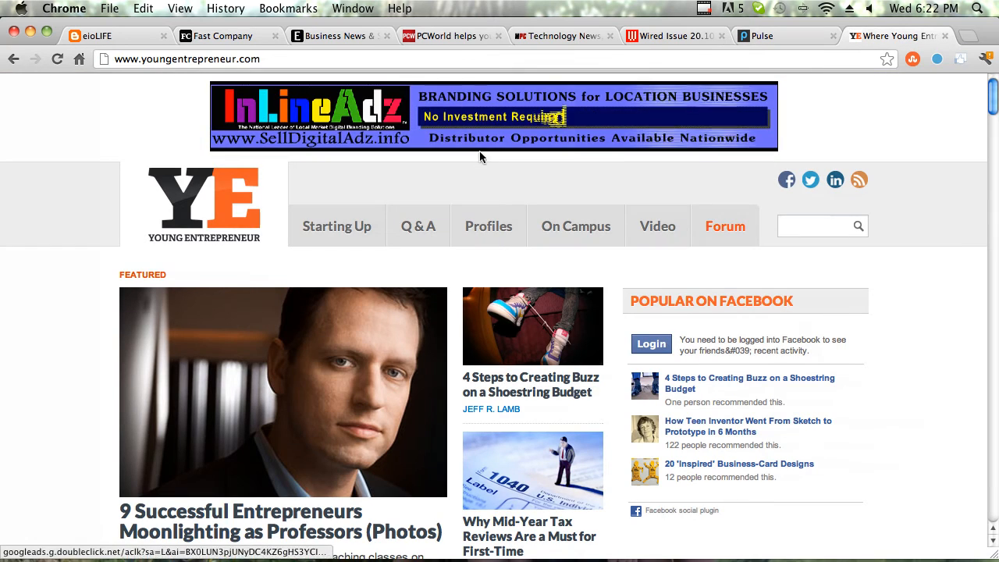
mouse_move(419, 225)
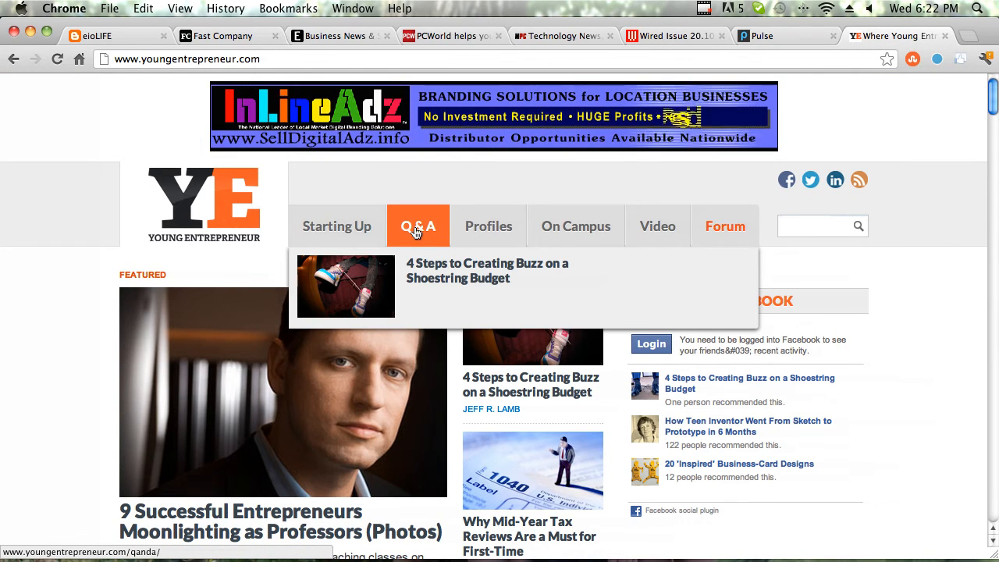
mouse_move(231, 268)
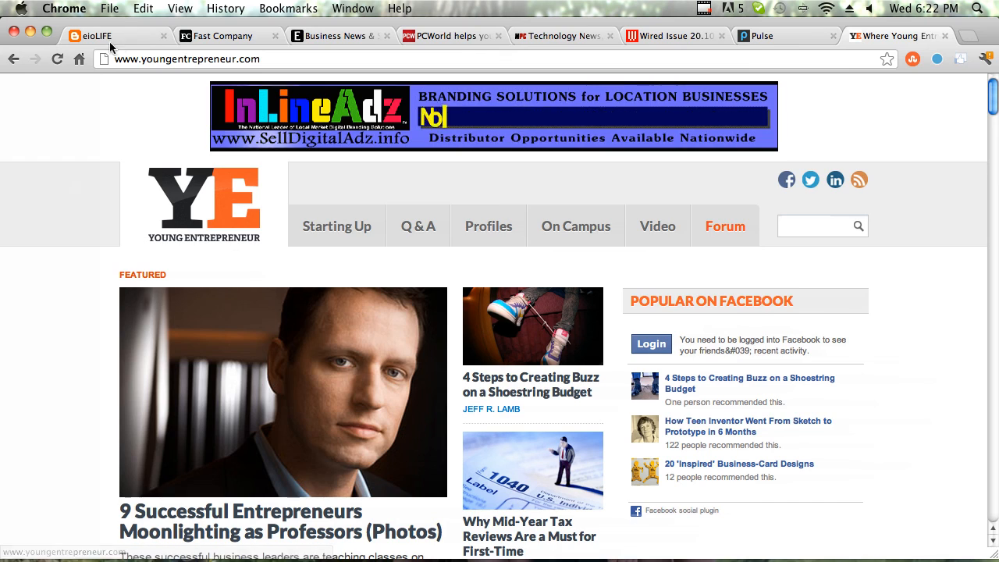
left_click(94, 35)
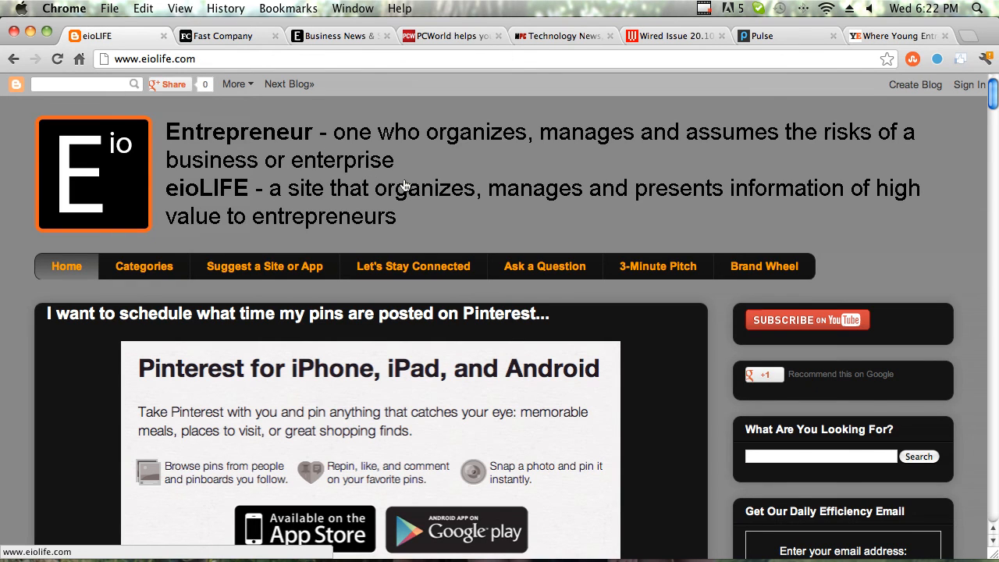